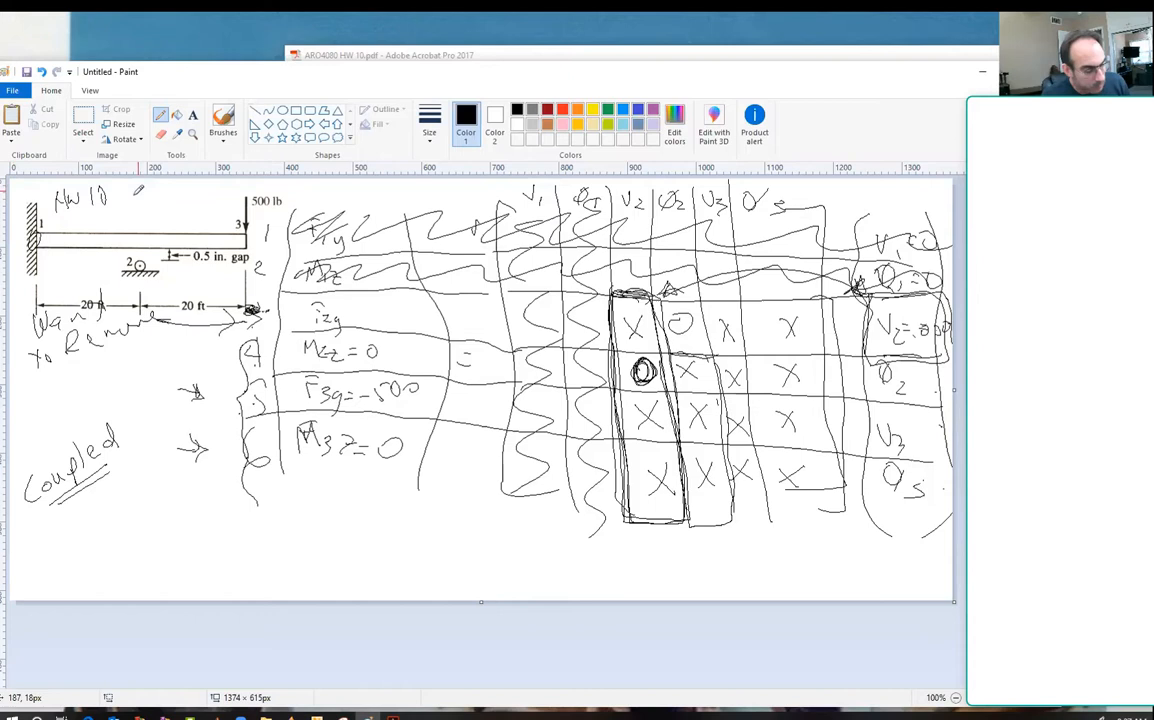
Add a page reference to the heading and handwrite δ2 = .5" beneath 'Coupled'
{"action": "left_click_drag", "start_coordinate": [140, 196], "coordinate": [180, 200]}
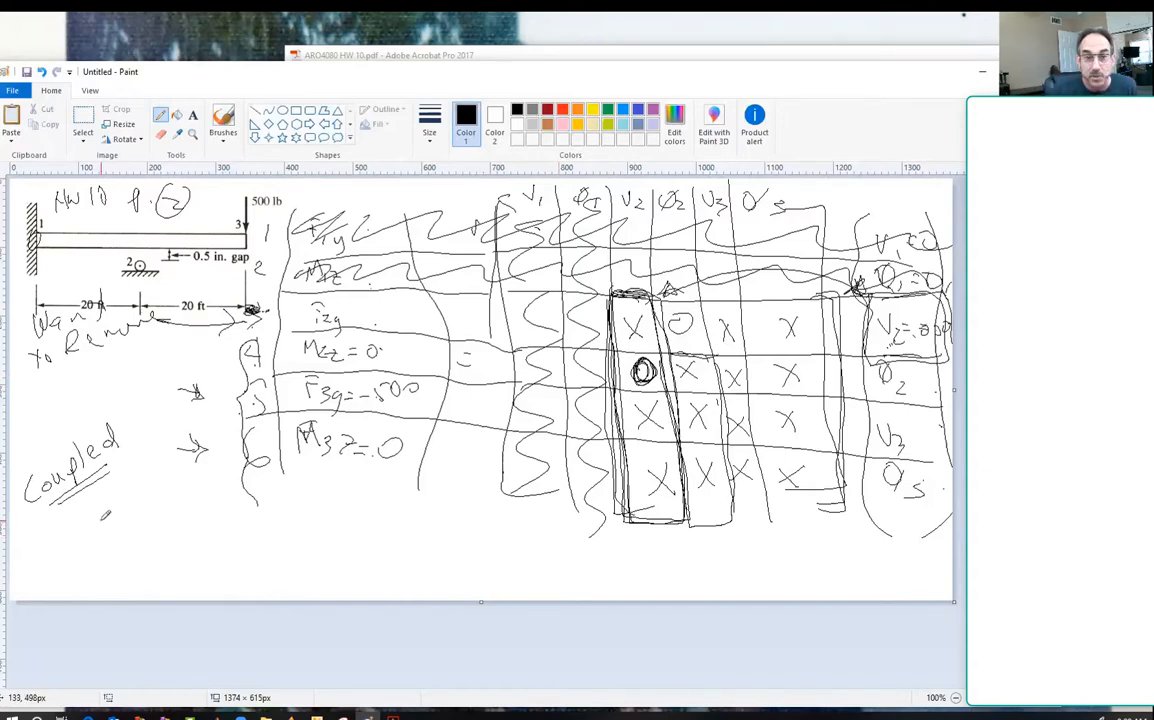
{"action": "mouse_move", "coordinate": [98, 524]}
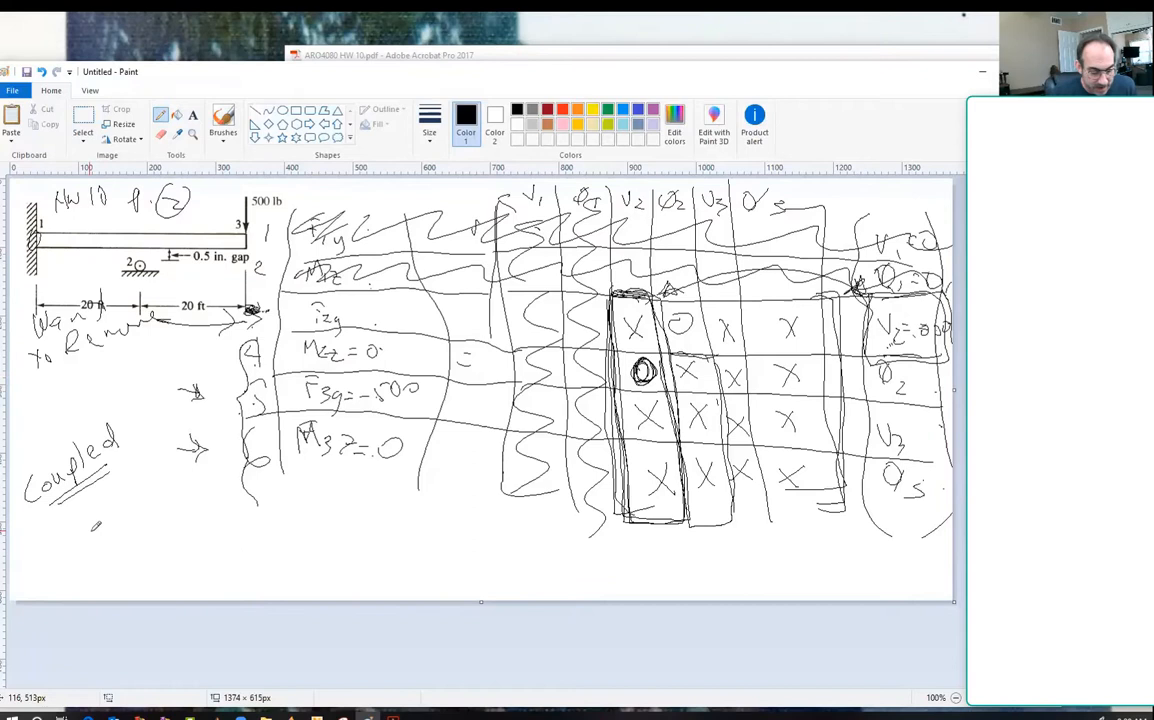
{"action": "left_click_drag", "start_coordinate": [90, 530], "coordinate": [116, 560]}
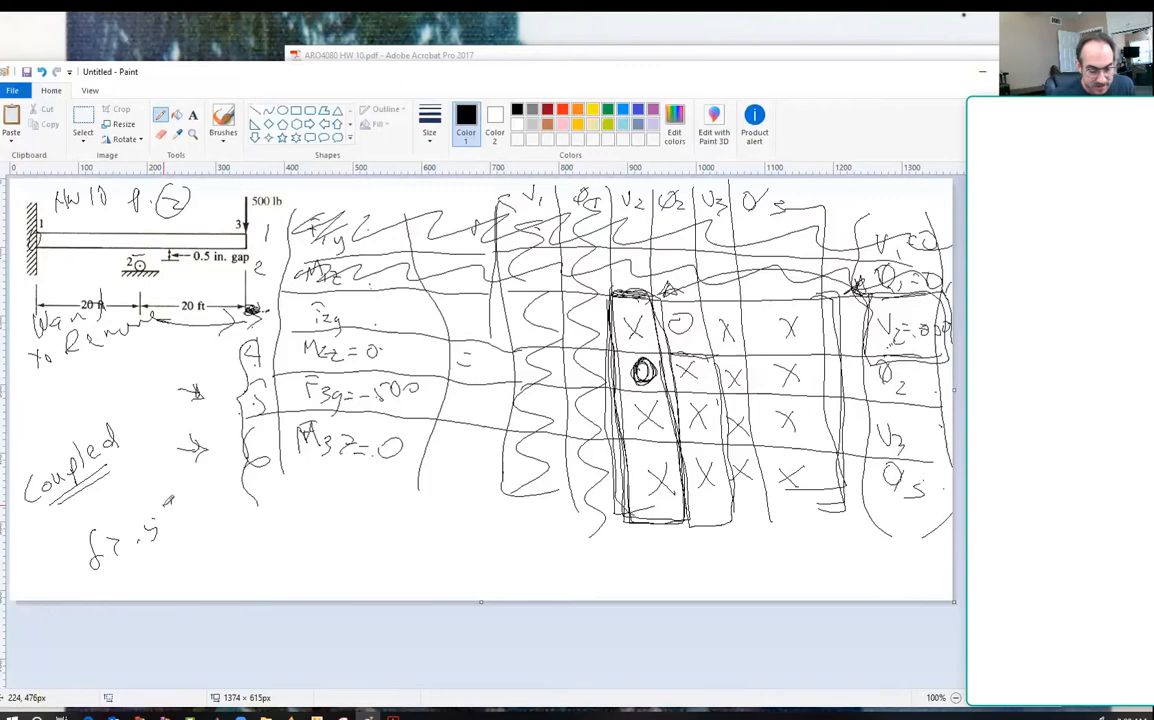
Box δ2 = .5" and handwrite a 'rewrite equation' note beside it
{"action": "left_click_drag", "start_coordinate": [70, 504], "coordinate": [180, 580]}
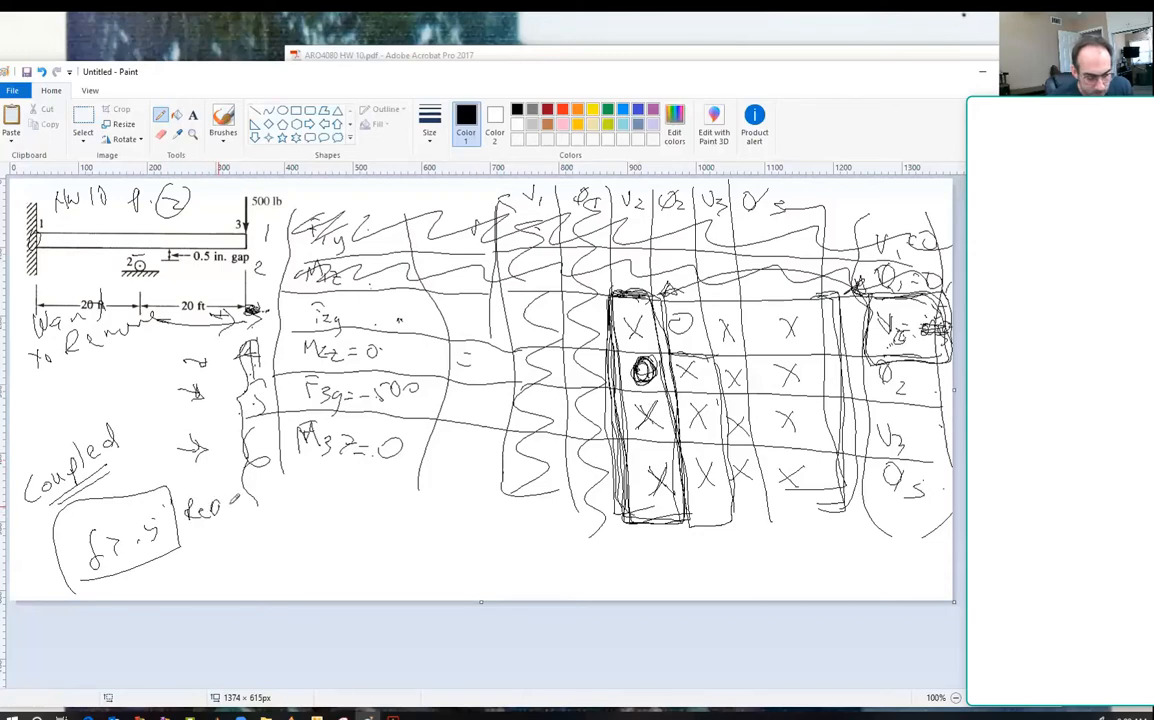
{"action": "left_click_drag", "start_coordinate": [196, 510], "coordinate": [290, 510]}
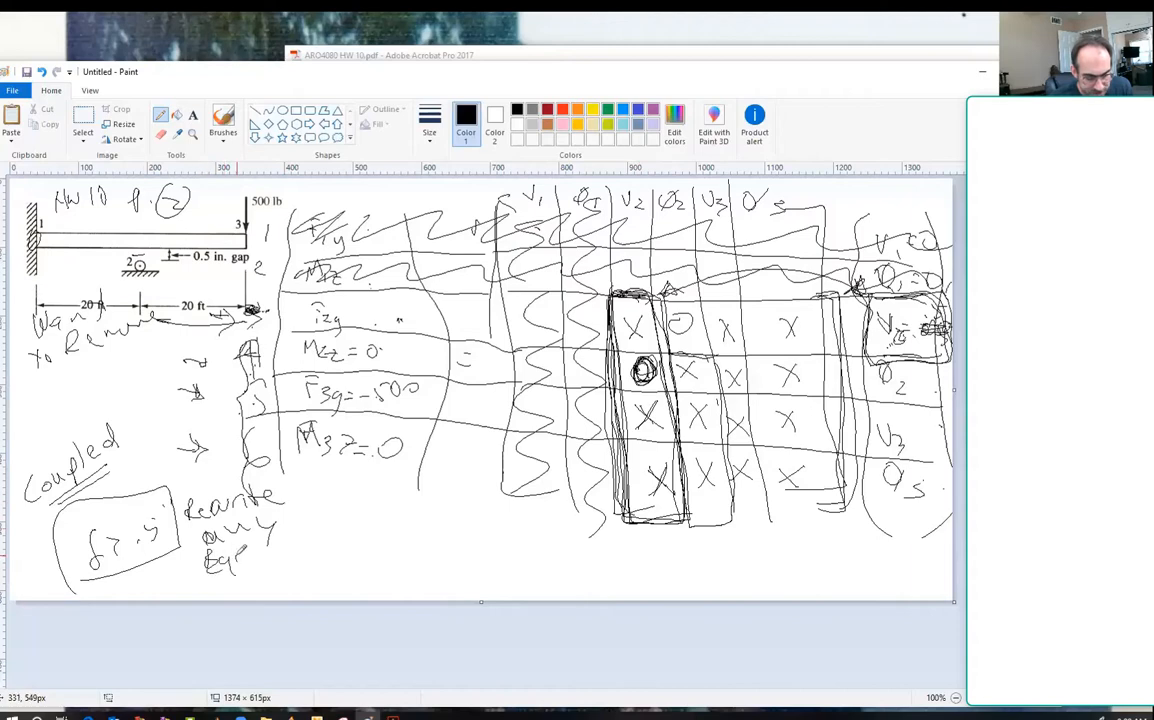
{"action": "left_click_drag", "start_coordinate": [290, 540], "coordinate": [304, 560]}
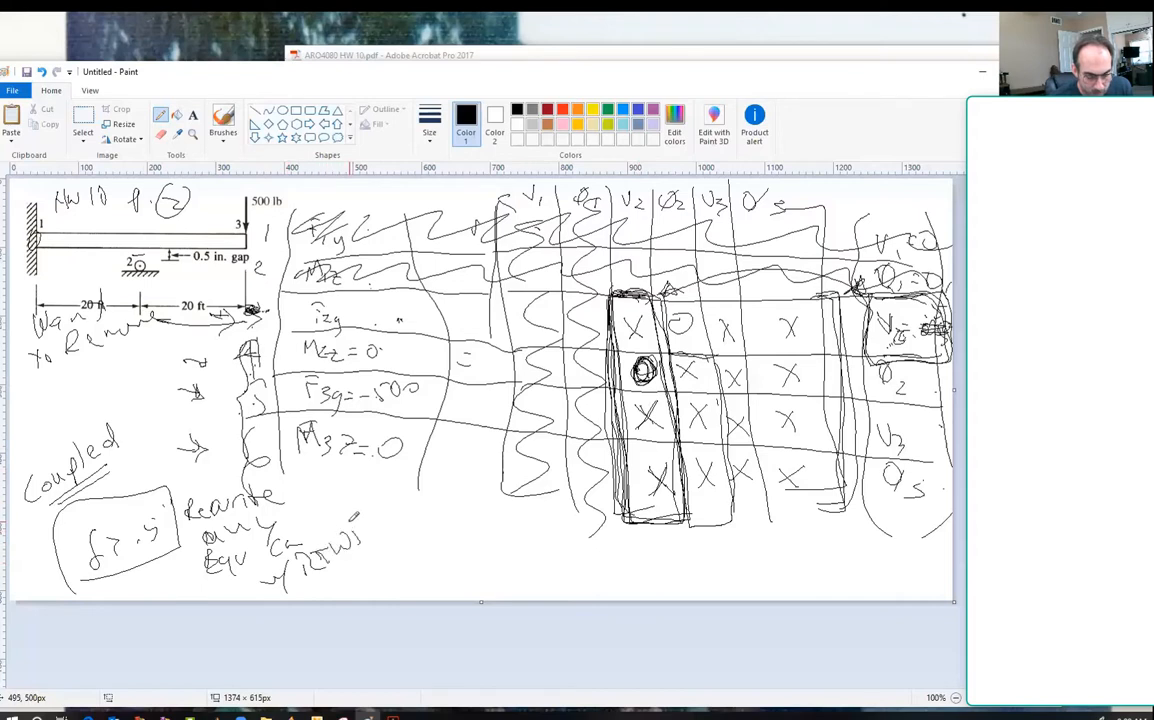
{"action": "left_click_drag", "start_coordinate": [320, 544], "coordinate": [376, 548]}
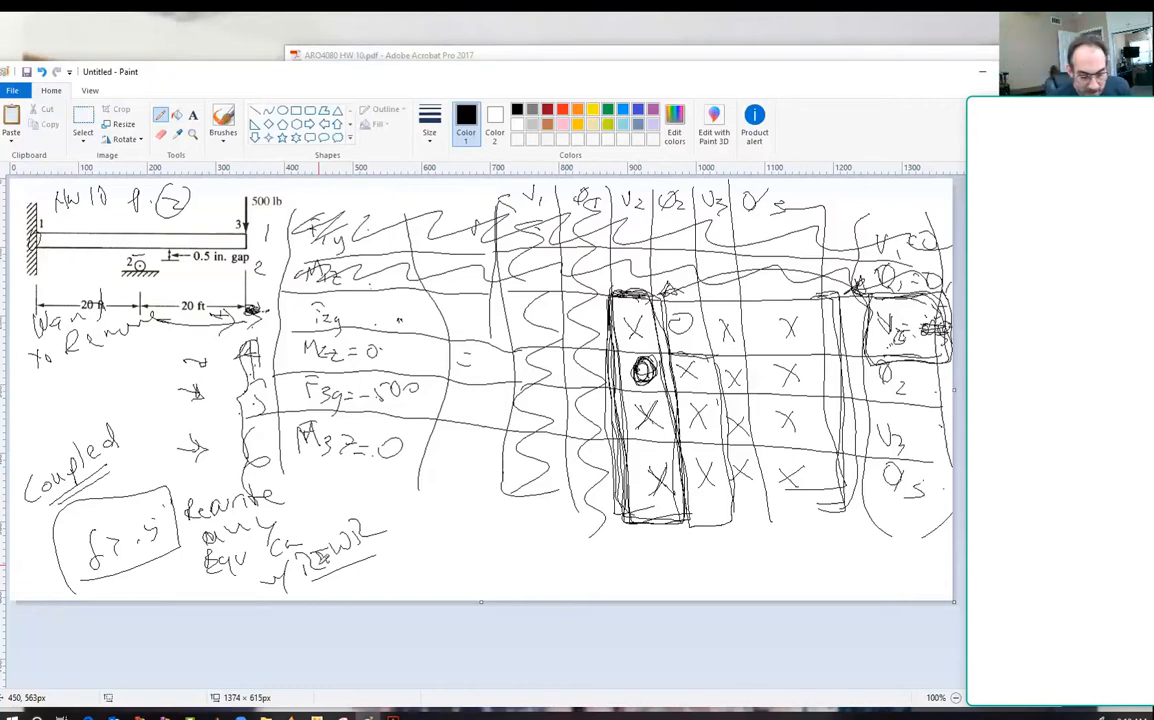
Handwrite F3y = X V2 + X θ2 + X V3 + X θ3 along the bottom of the canvas
{"action": "left_click_drag", "start_coordinate": [430, 524], "coordinate": [470, 544]}
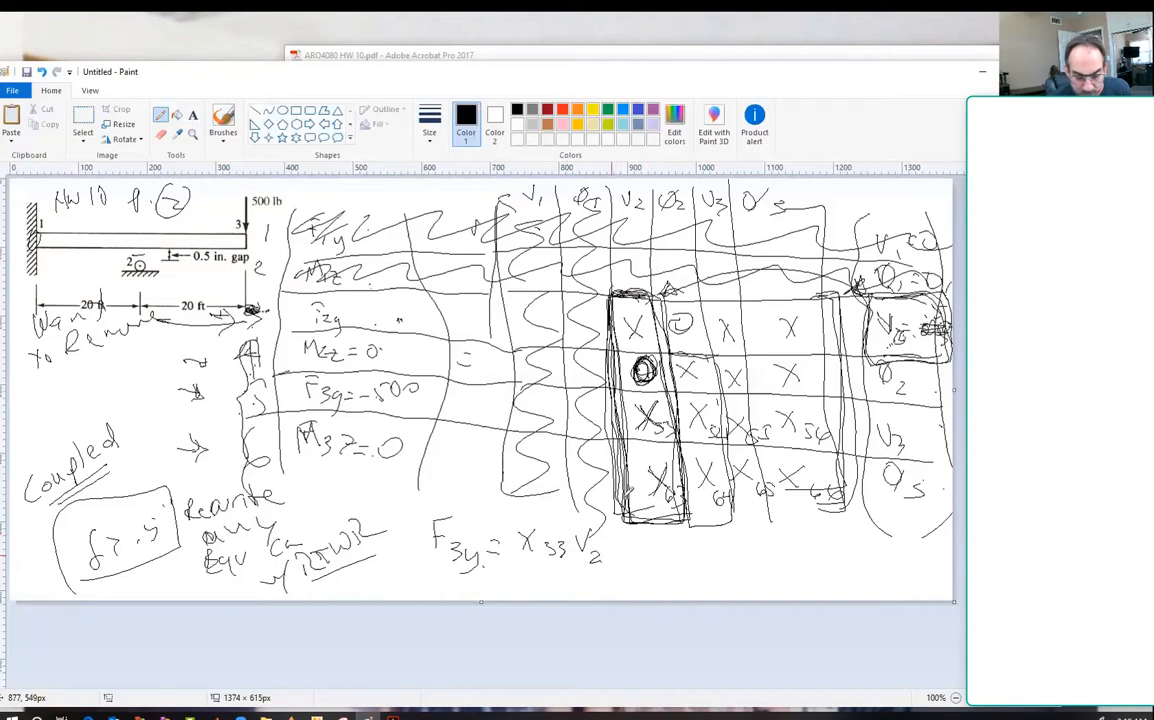
{"action": "left_click_drag", "start_coordinate": [630, 544], "coordinate": [680, 556]}
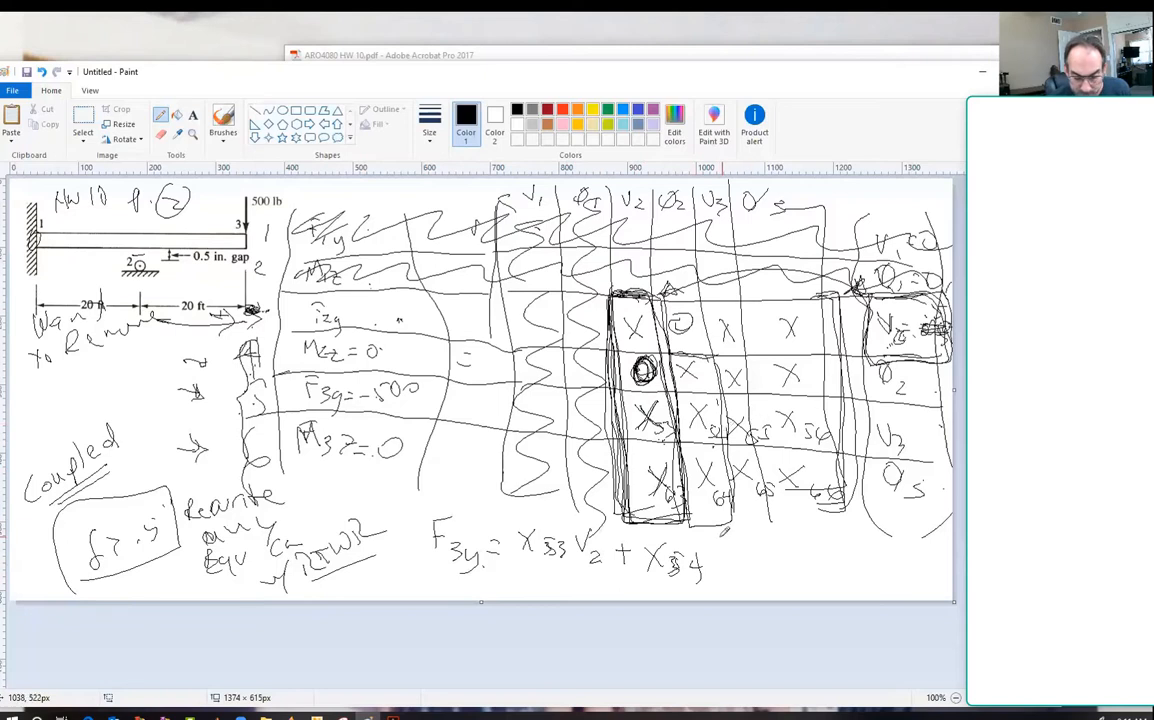
{"action": "left_click_drag", "start_coordinate": [730, 556], "coordinate": [760, 560]}
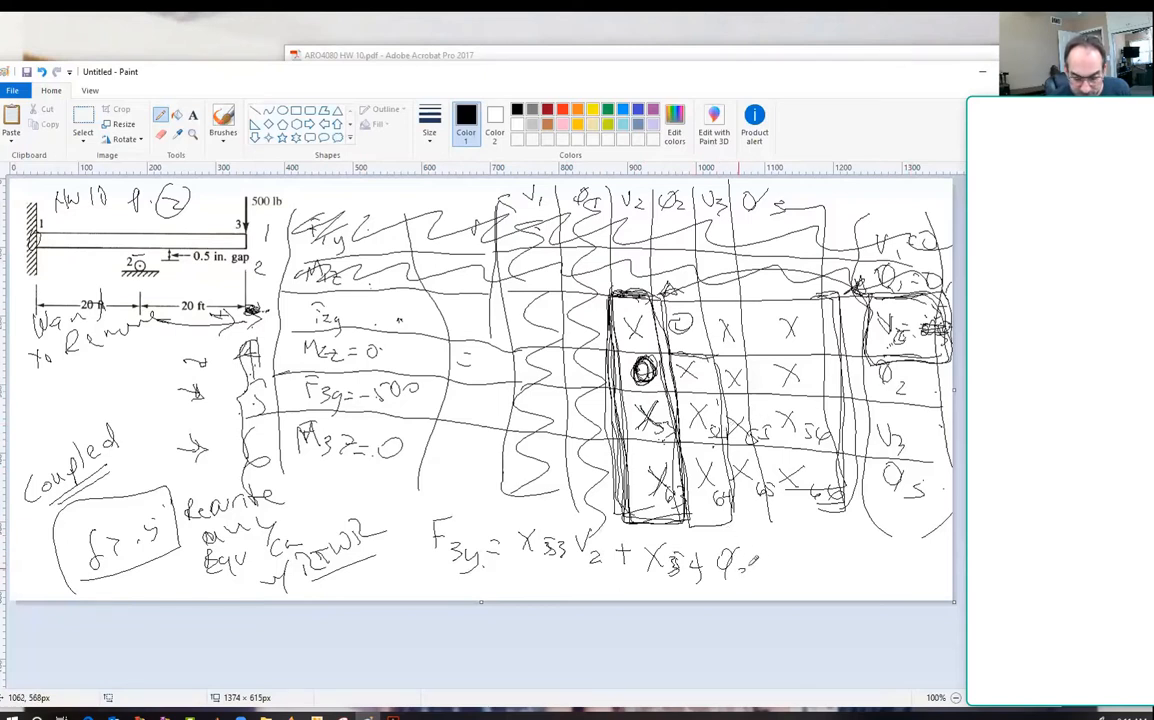
{"action": "left_click_drag", "start_coordinate": [780, 550], "coordinate": [796, 560]}
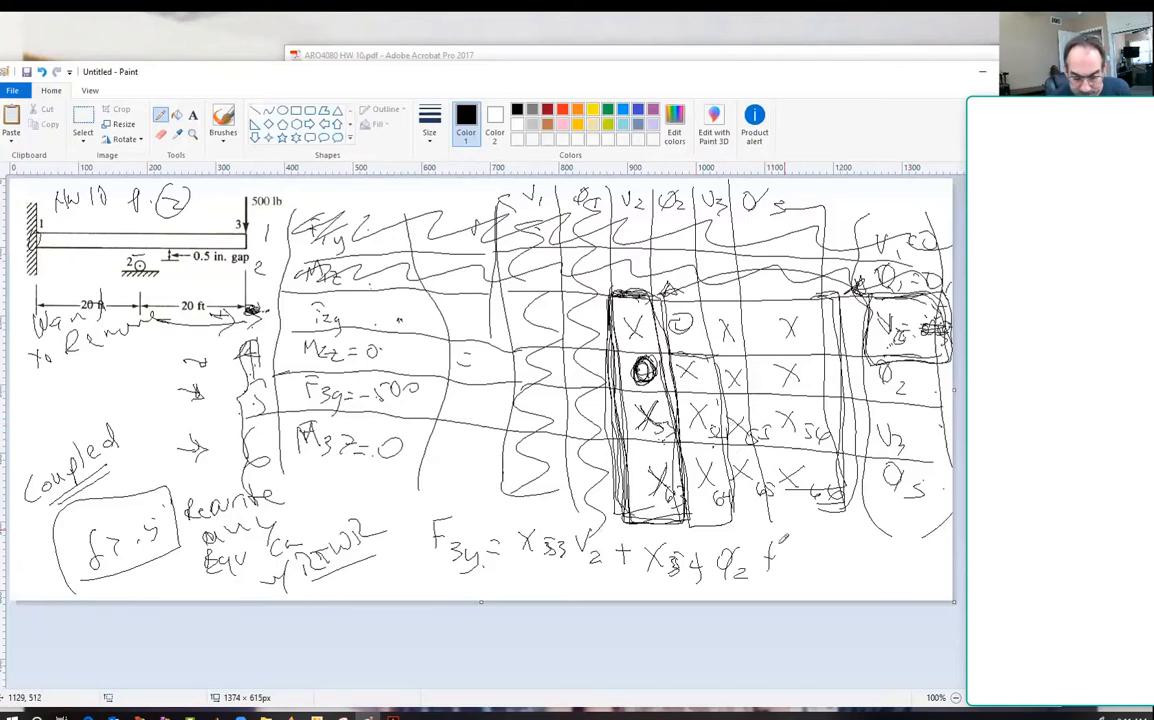
{"action": "left_click_drag", "start_coordinate": [790, 556], "coordinate": [830, 570]}
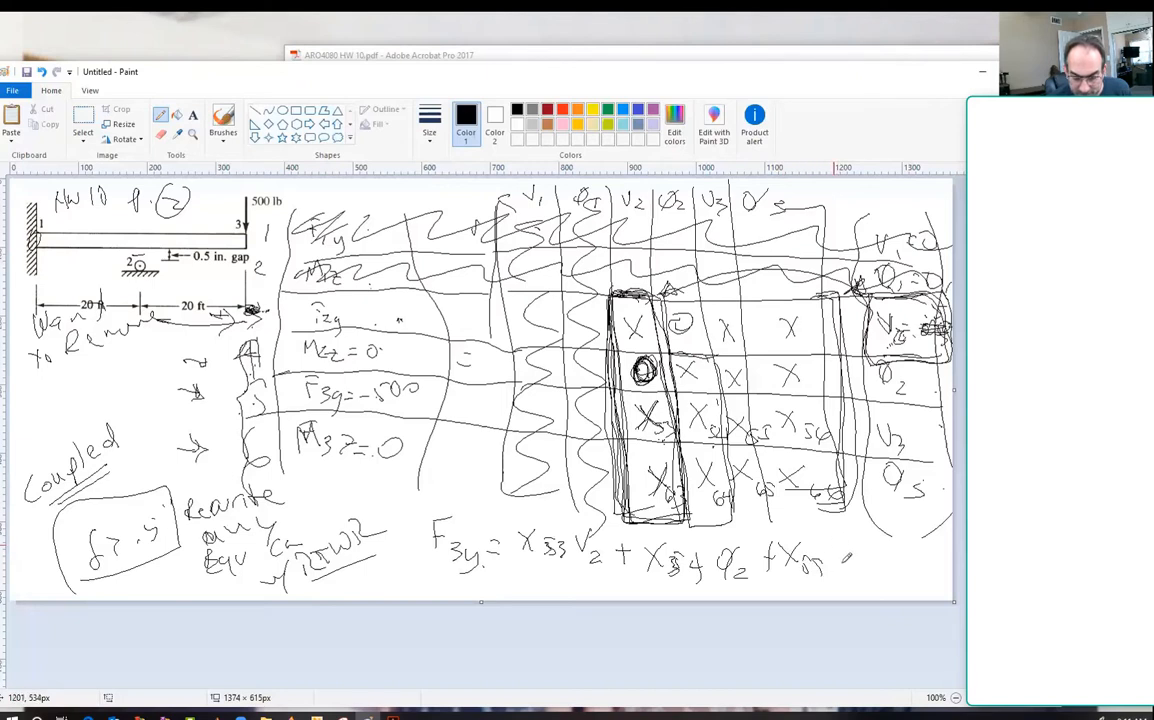
{"action": "left_click_drag", "start_coordinate": [844, 556], "coordinate": [904, 556]}
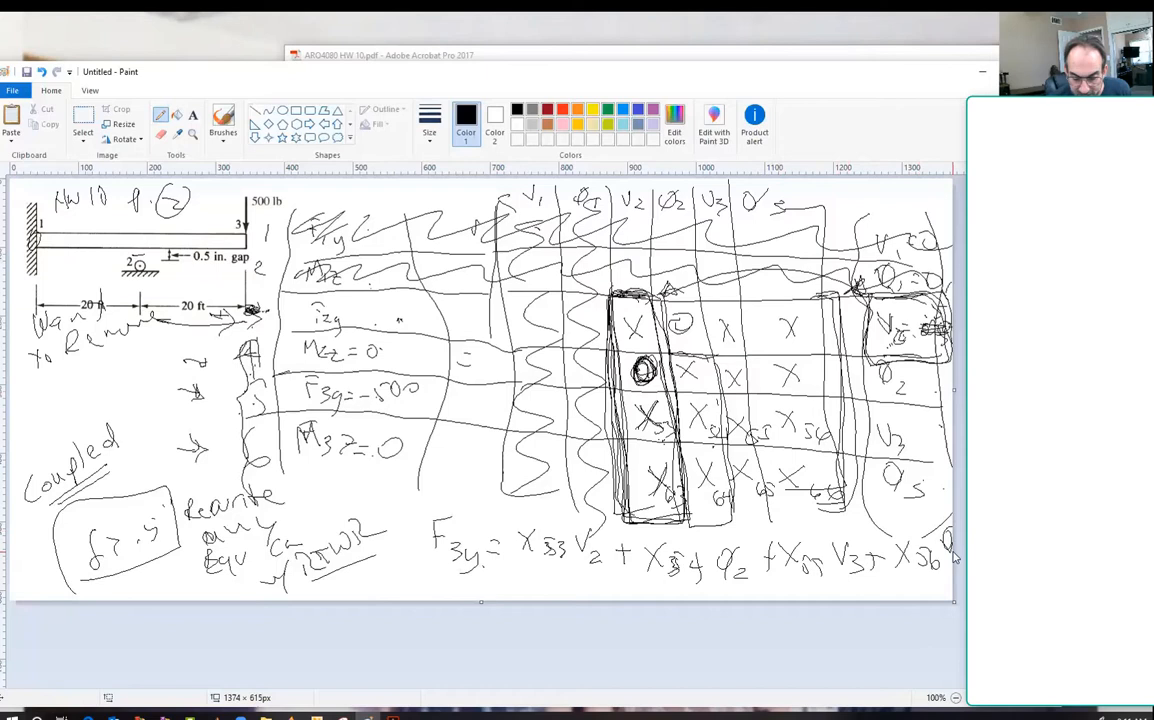
{"action": "mouse_move", "coordinate": [952, 556]}
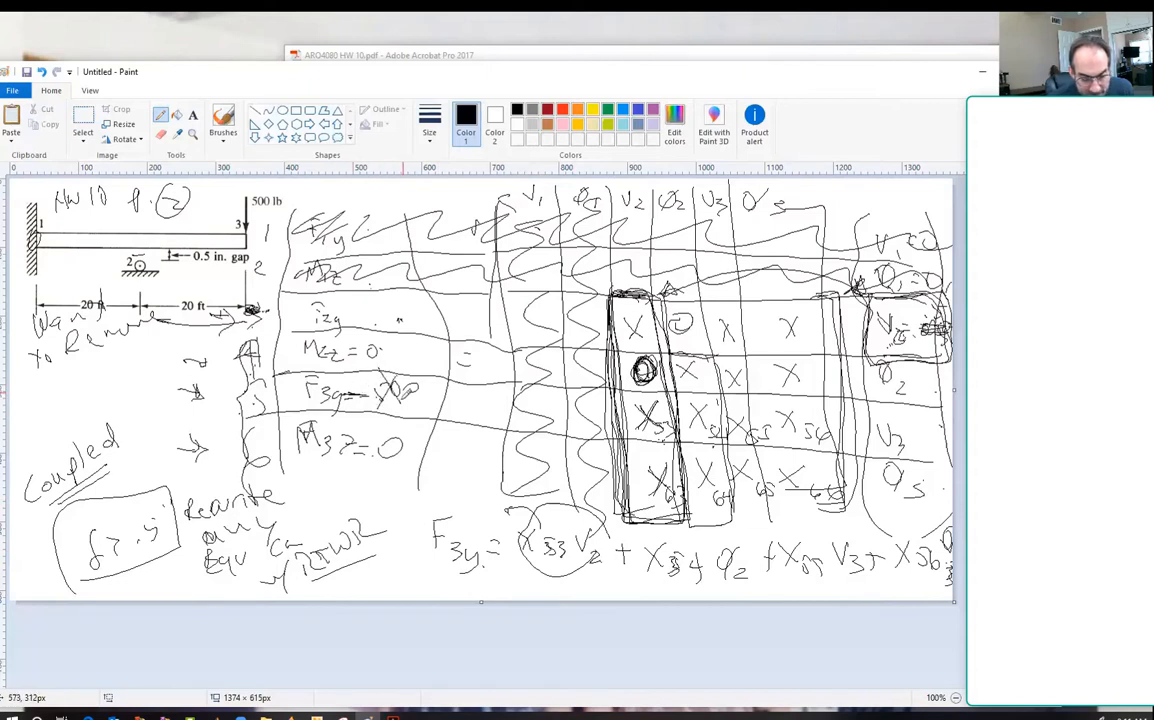
Circle the V2 term and write the subtracted V2 terms beside the F3y and M3z entries
{"action": "left_click_drag", "start_coordinate": [400, 390], "coordinate": [440, 400]}
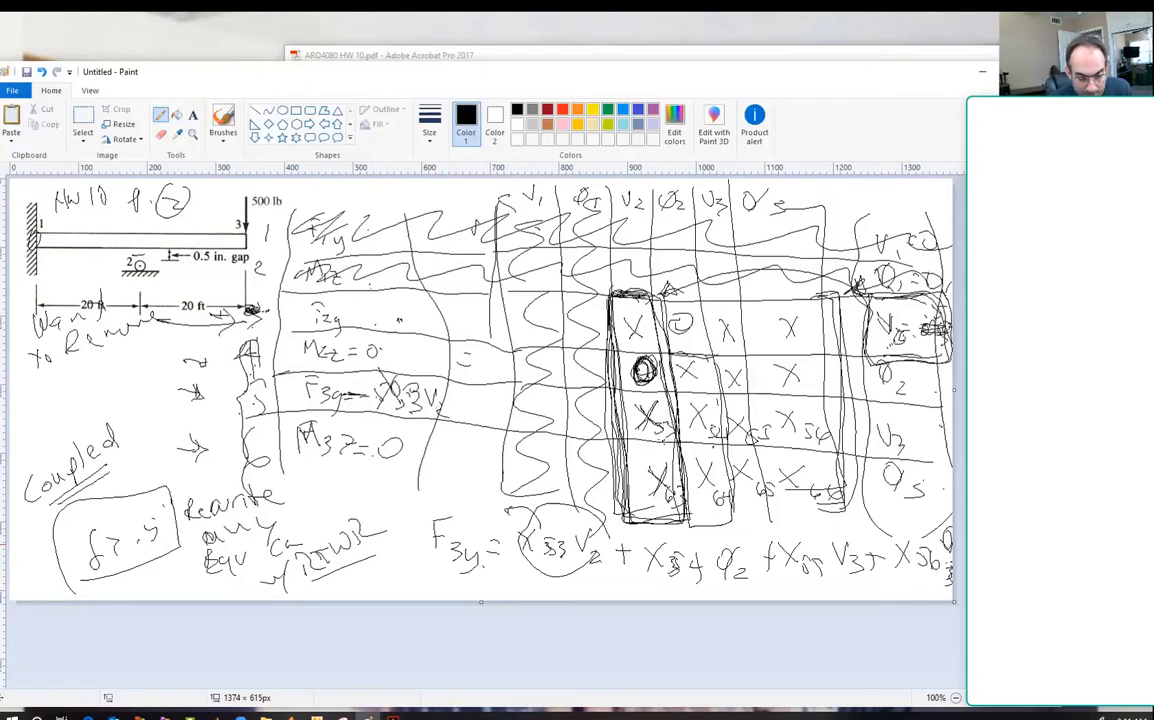
{"action": "left_click_drag", "start_coordinate": [640, 404], "coordinate": [664, 430]}
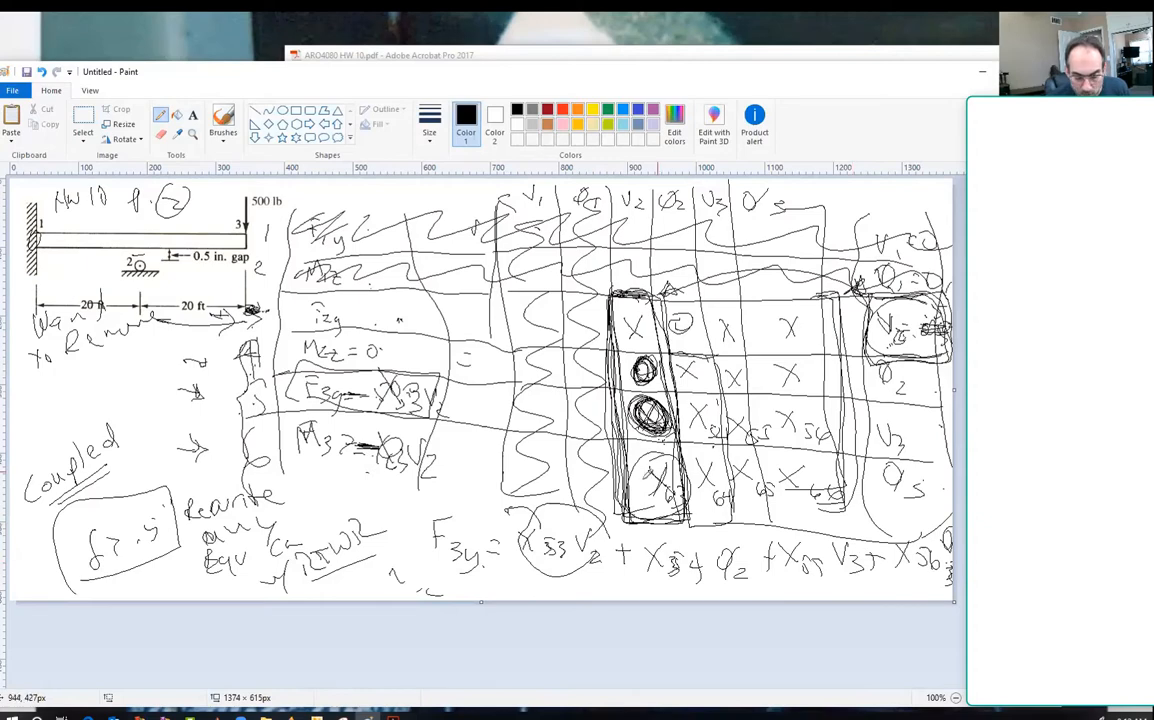
Circle the next V2-column entry and sketch lines linking it to the rewritten rows
{"action": "left_click_drag", "start_coordinate": [656, 464], "coordinate": [656, 500]}
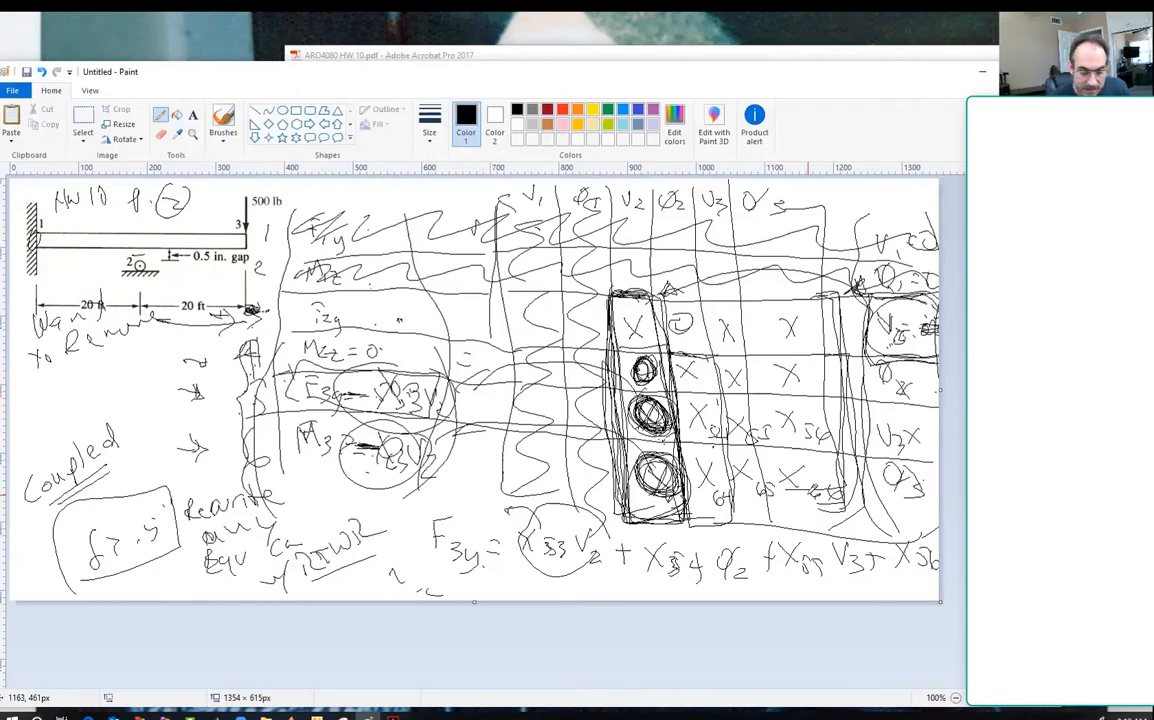
{"action": "mouse_move", "coordinate": [598, 340]}
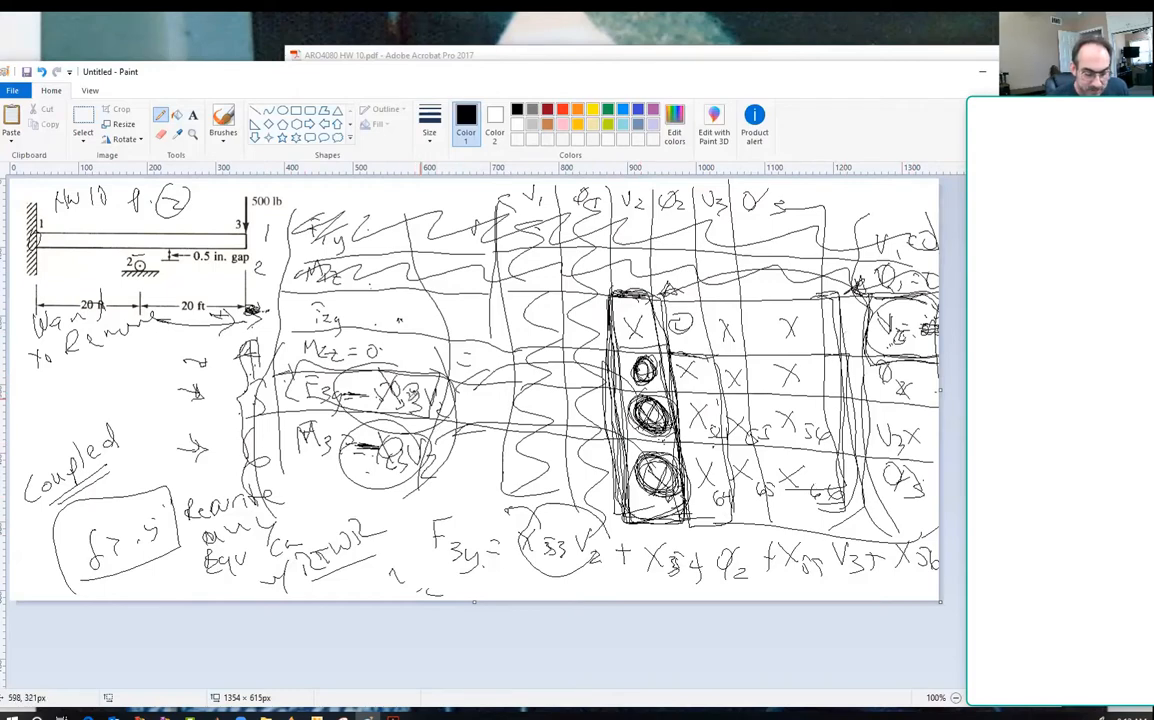